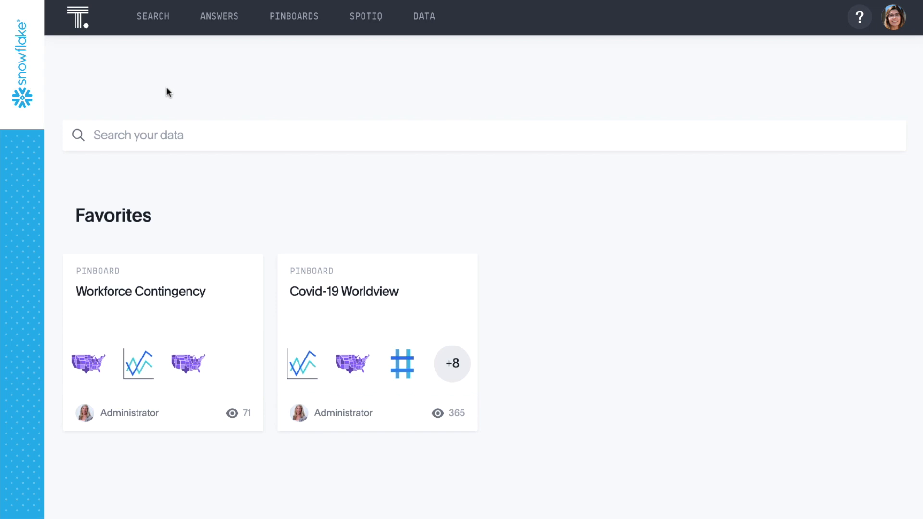
Step: Inspect the Workforce Contingency source's columns in Search, then list the Snowflake connections under Data
click(153, 17)
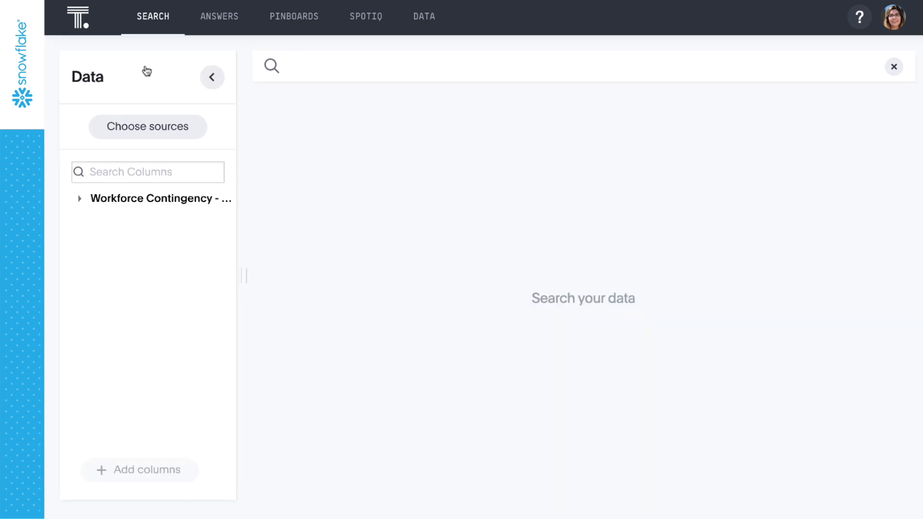
mouse_move(88, 202)
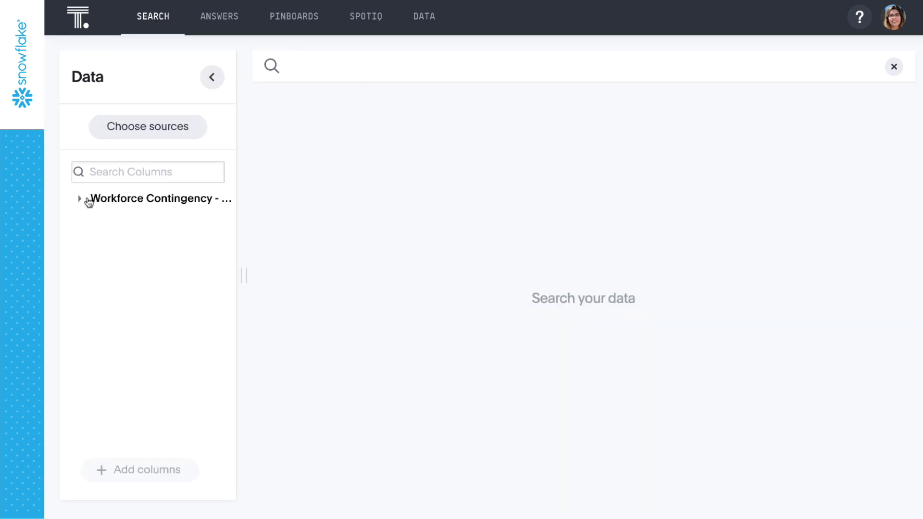
click(80, 198)
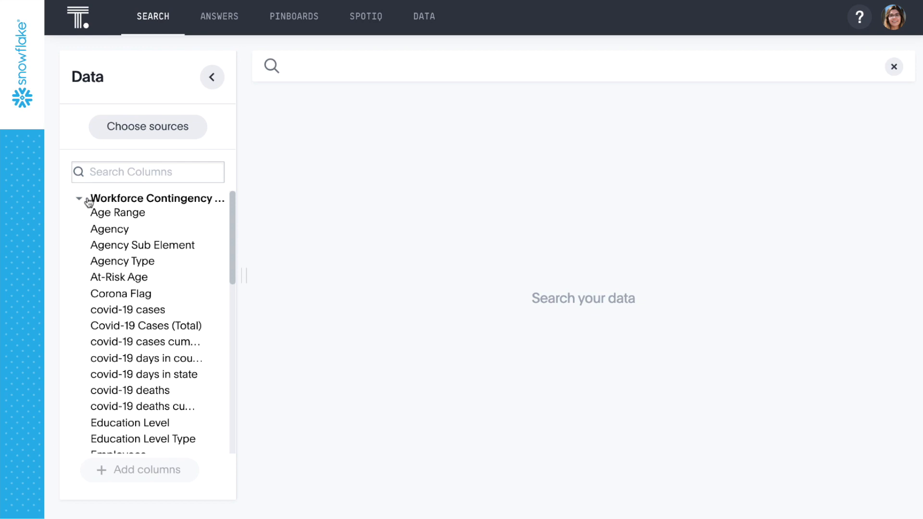
click(424, 16)
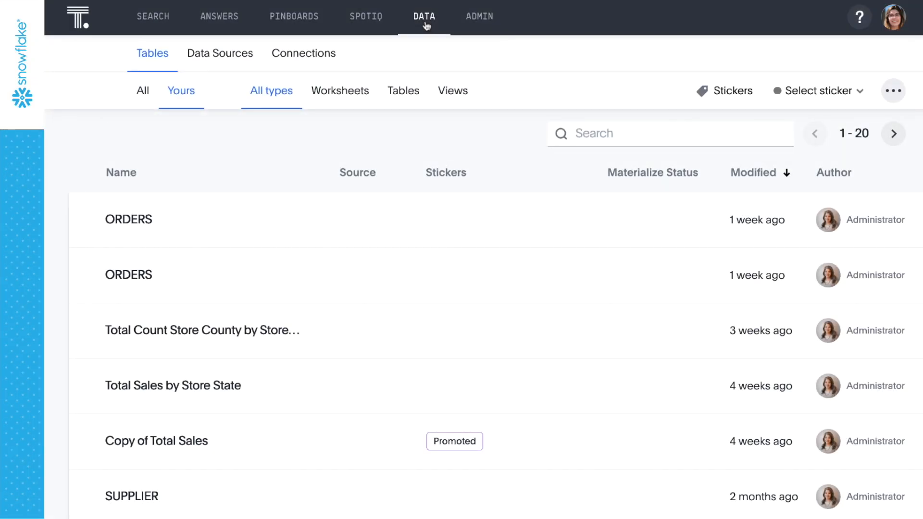
click(303, 53)
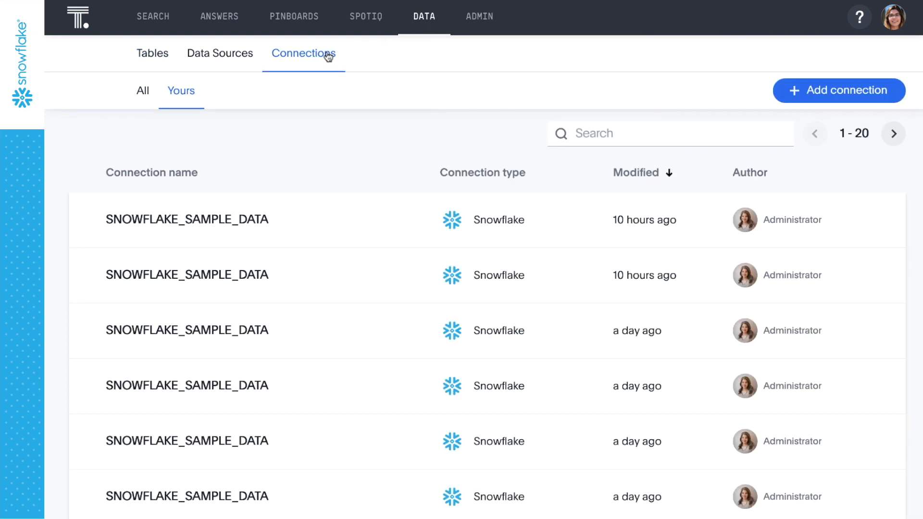
mouse_move(838, 90)
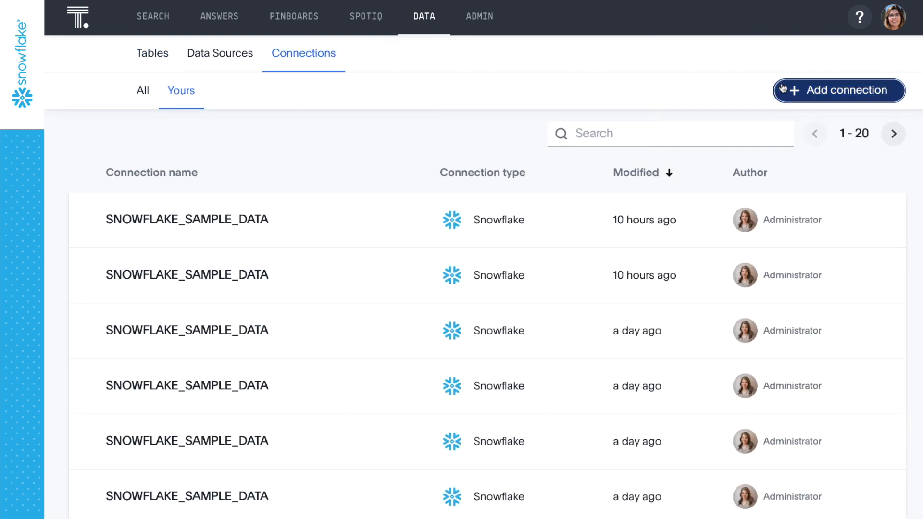
Step: Create a connection named 'Workforce Contingency - Domestic' of type Snowflake and continue
click(838, 90)
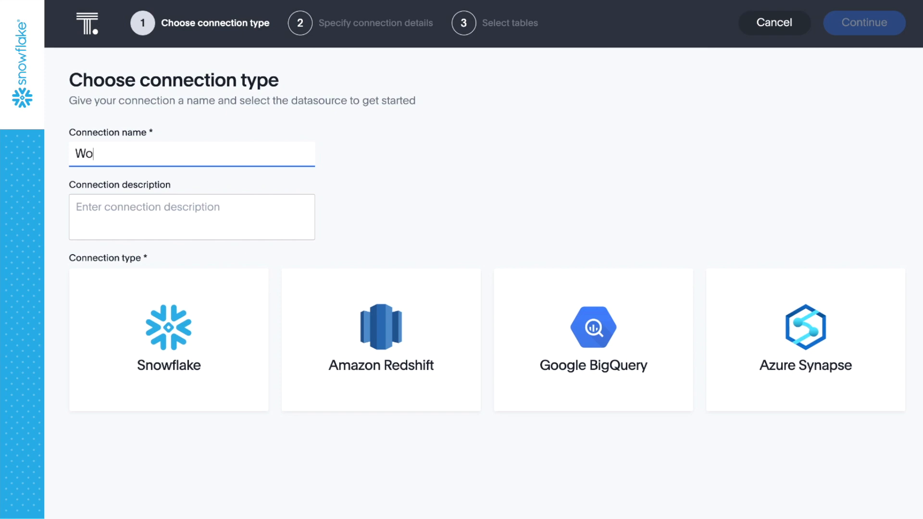
text(rkforce)
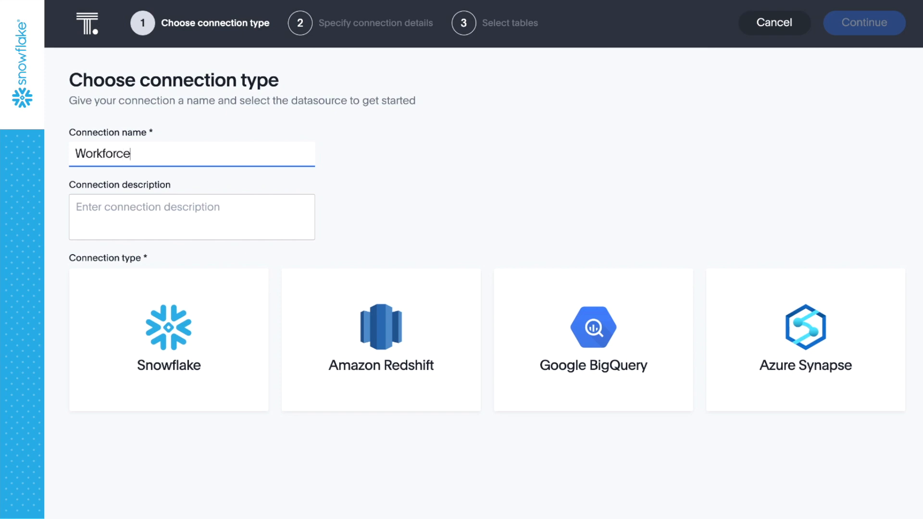
text(Conting)
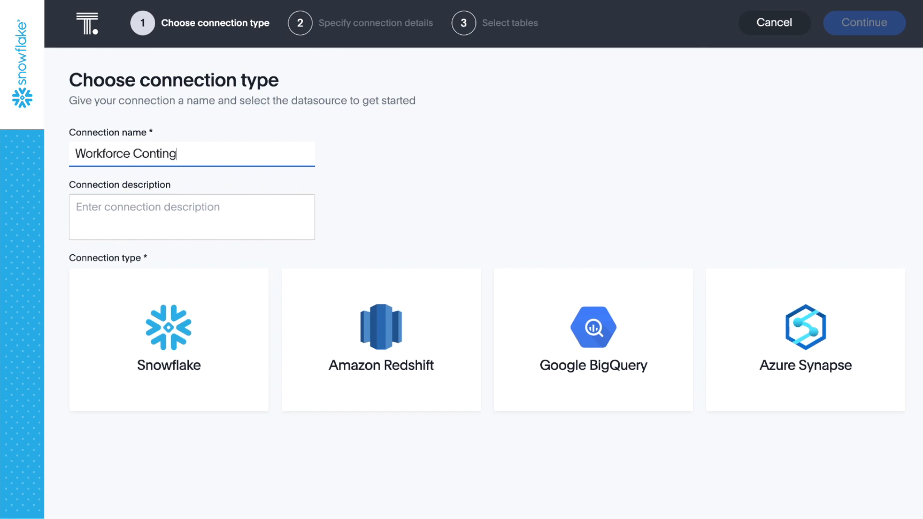
text(gency - Domestic)
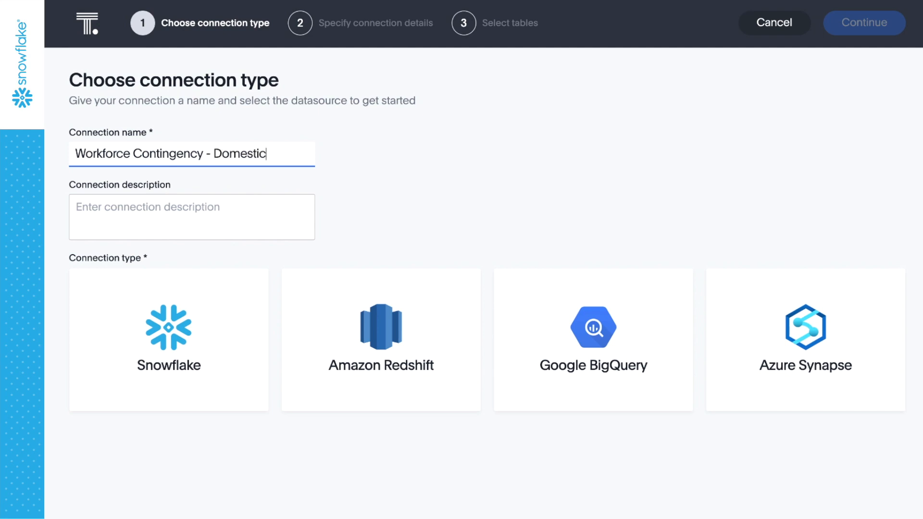
mouse_move(783, 87)
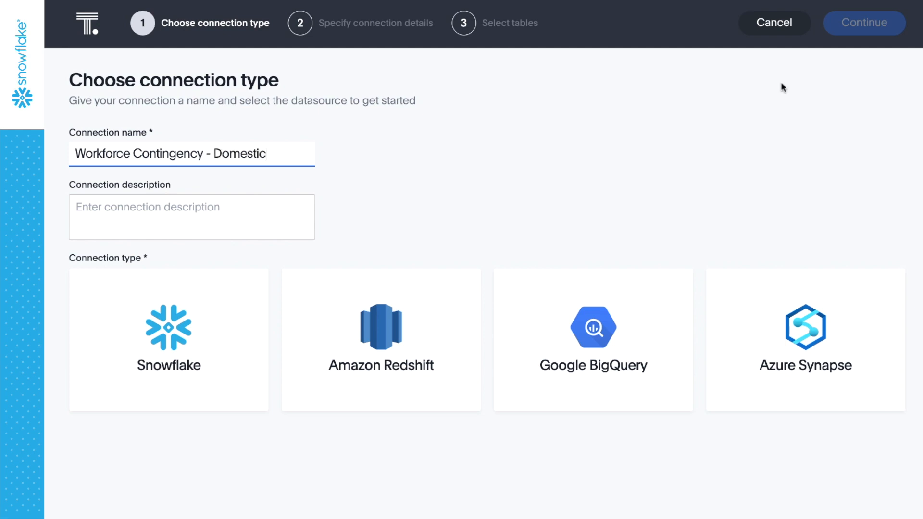
click(169, 339)
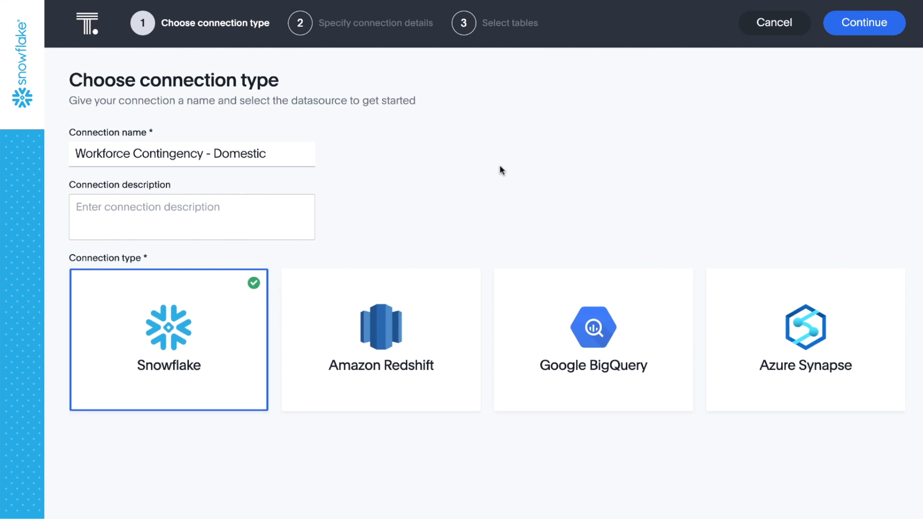
mouse_move(828, 24)
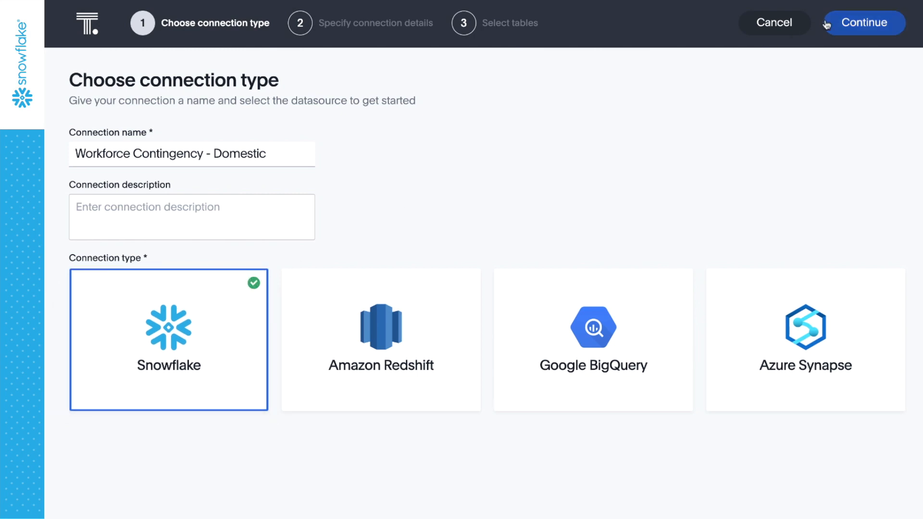
click(863, 23)
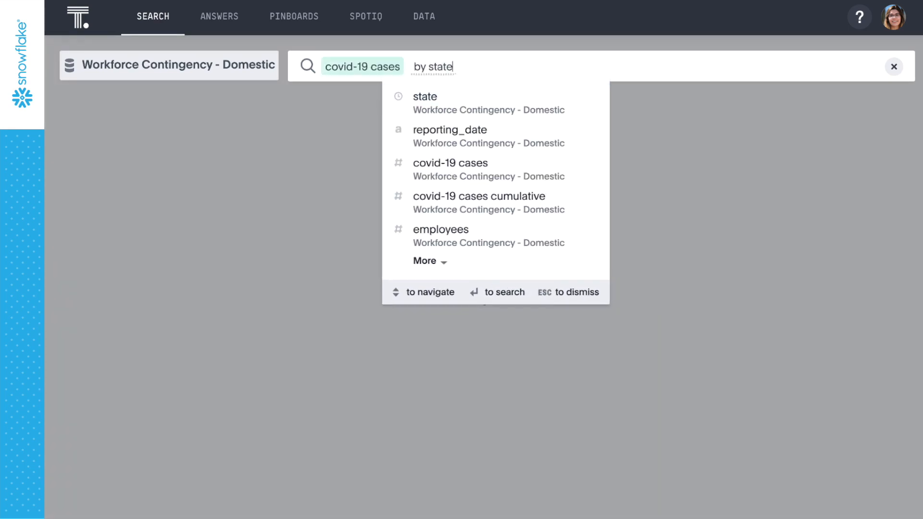
Step: Search daily covid-19 cases by state for states under 300 total cases over the last 14 days
text( daily)
key(Return)
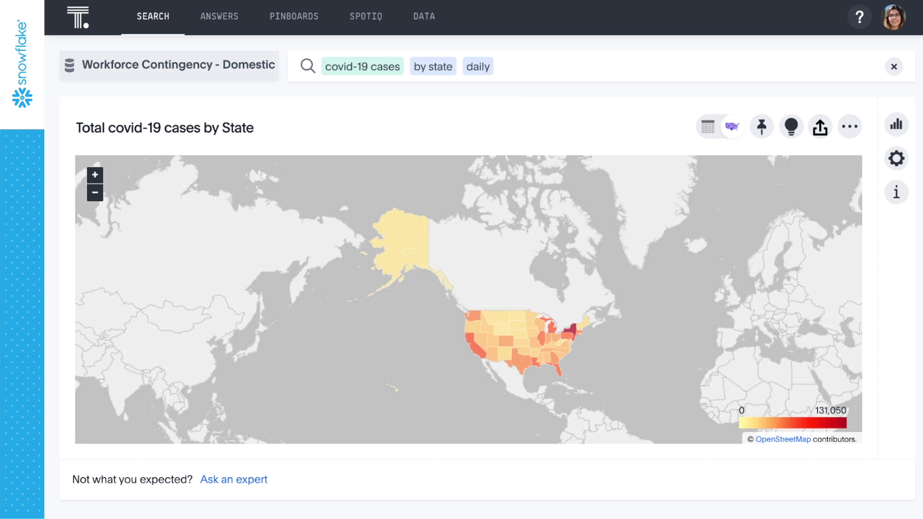
text(s)
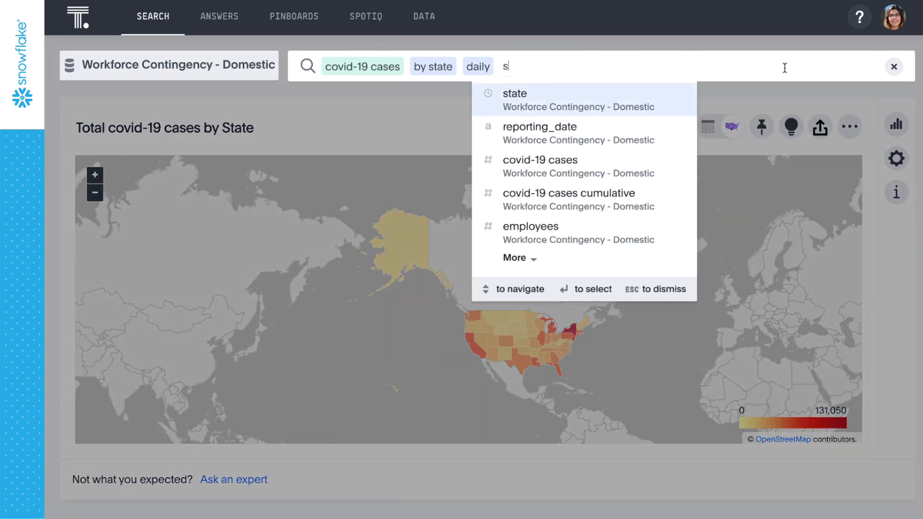
text(tate in (state d)
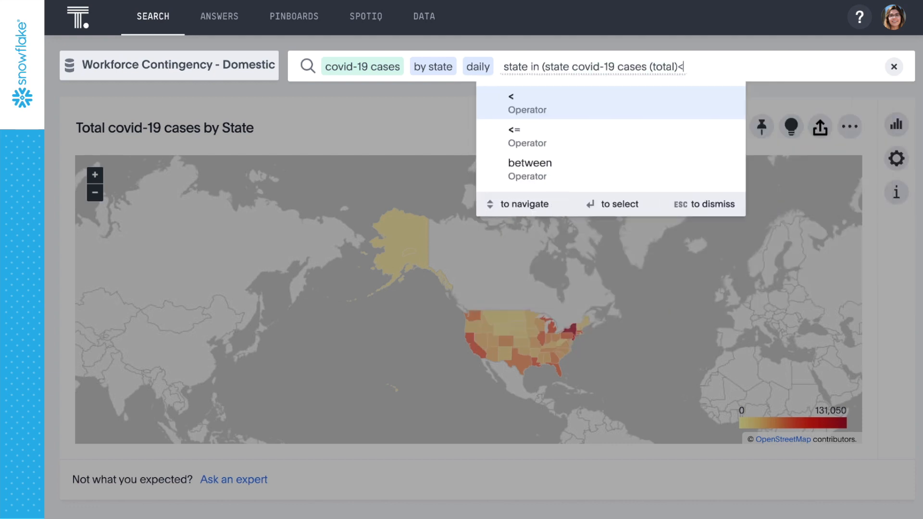
text(300) last 14 day)
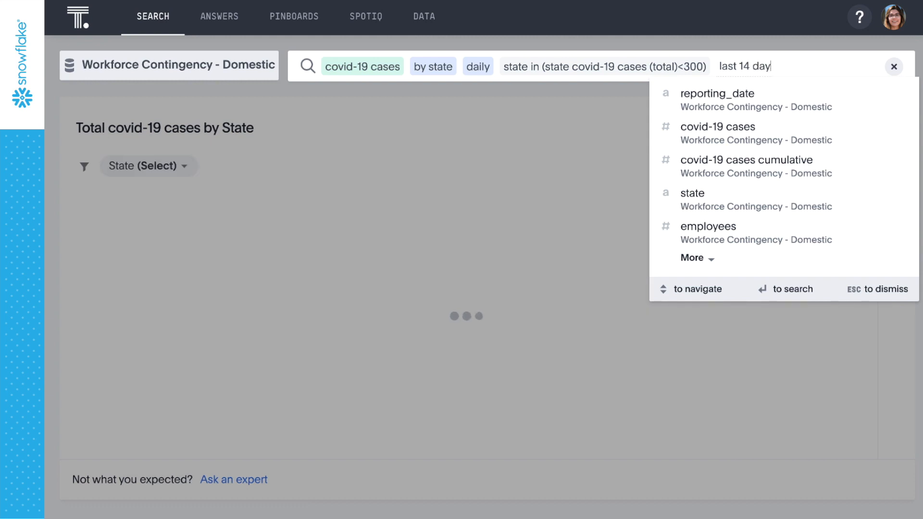
key(Return)
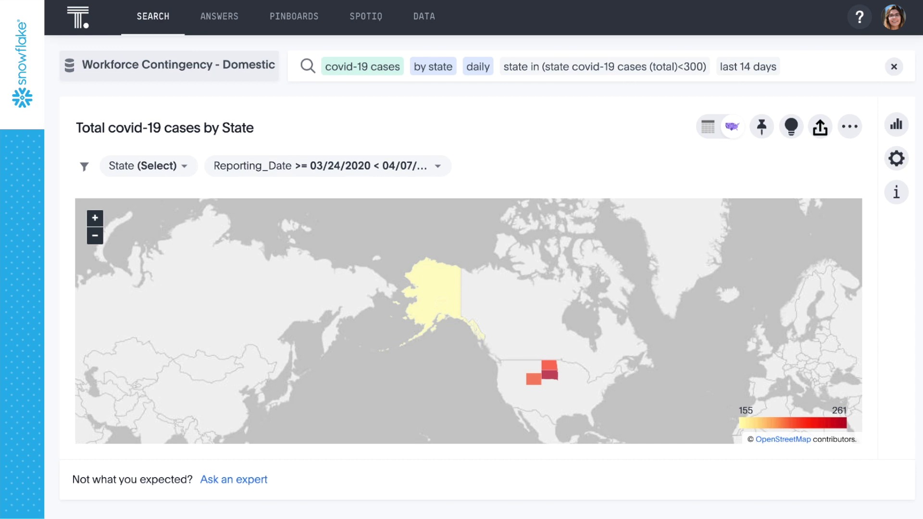
mouse_move(816, 78)
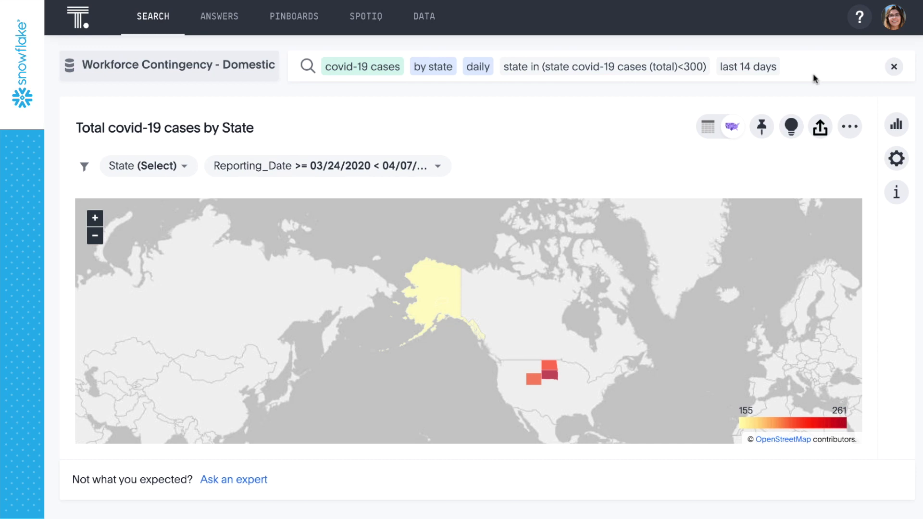
Step: Show the AK, ND, SD and WY cases as a stacked area chart and start pinning it
click(896, 124)
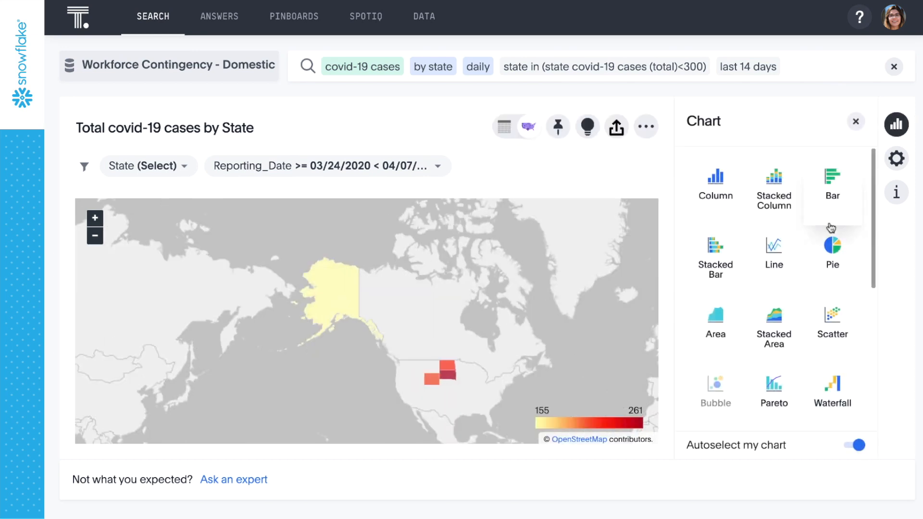
click(772, 324)
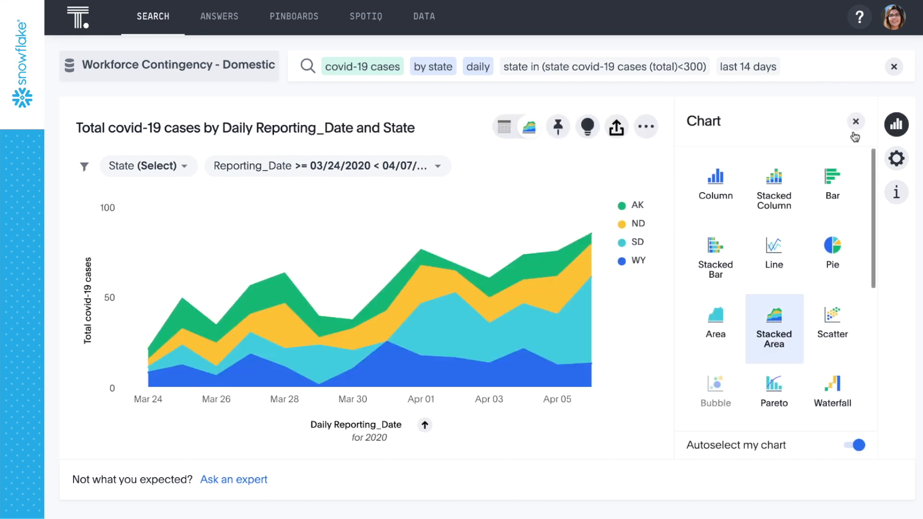
click(855, 122)
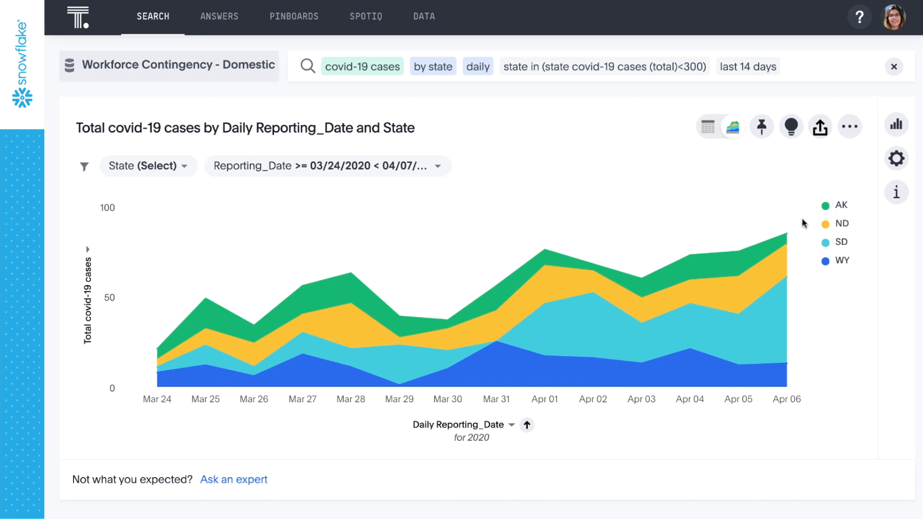
mouse_move(787, 245)
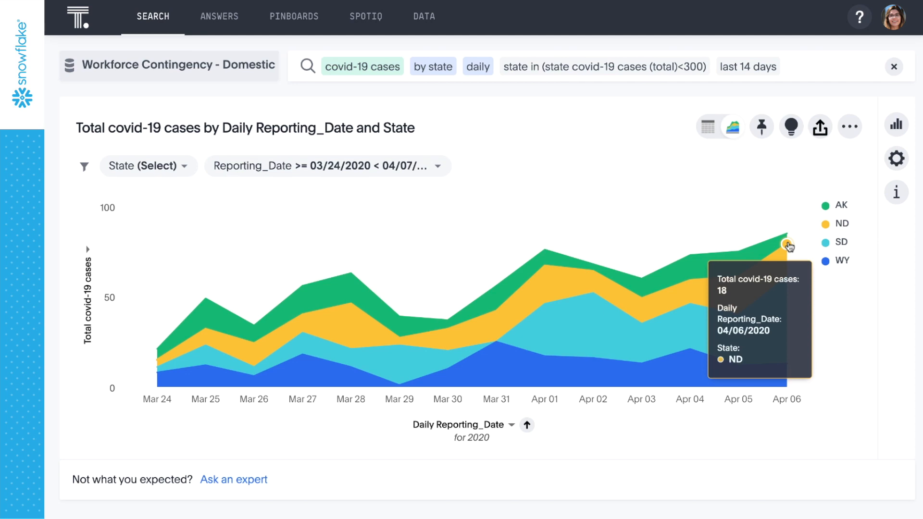
mouse_move(645, 299)
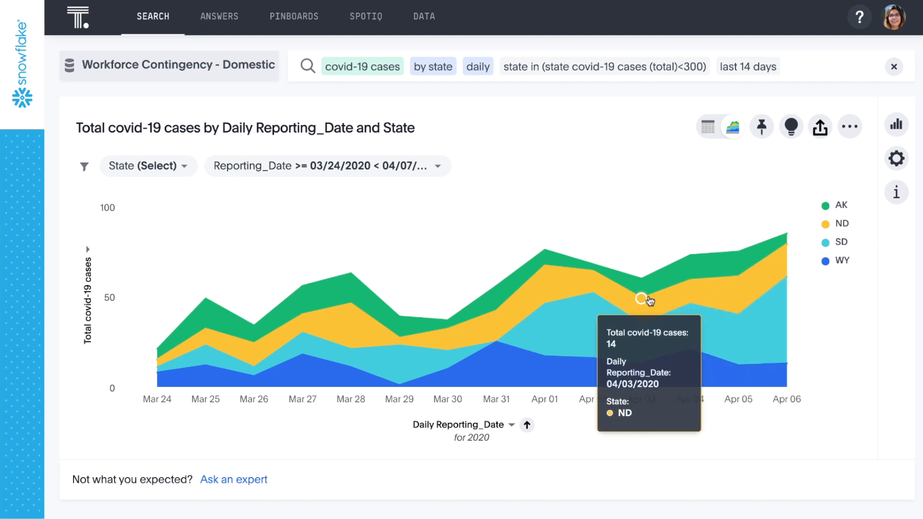
mouse_move(772, 259)
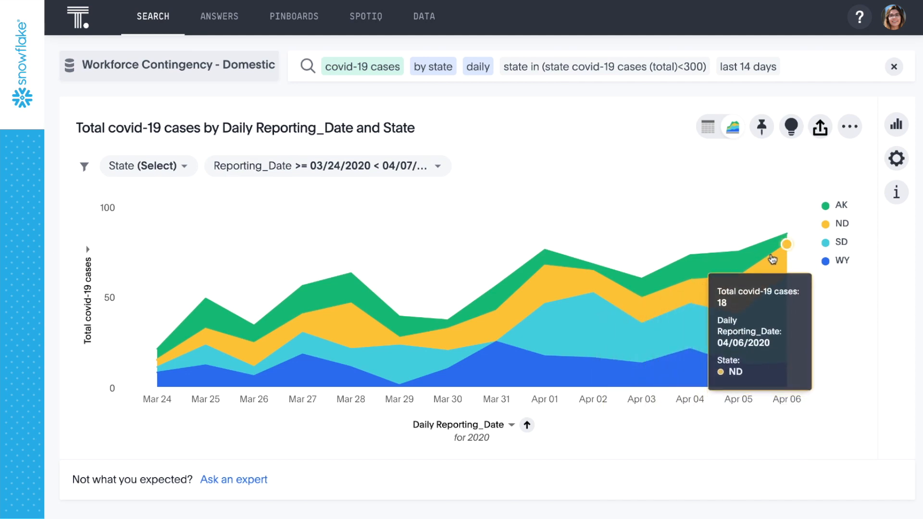
click(761, 126)
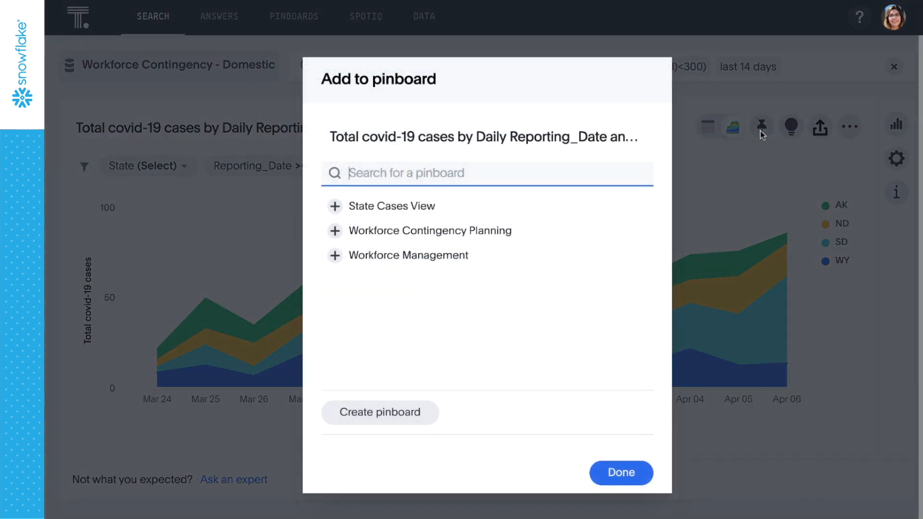
mouse_move(588, 229)
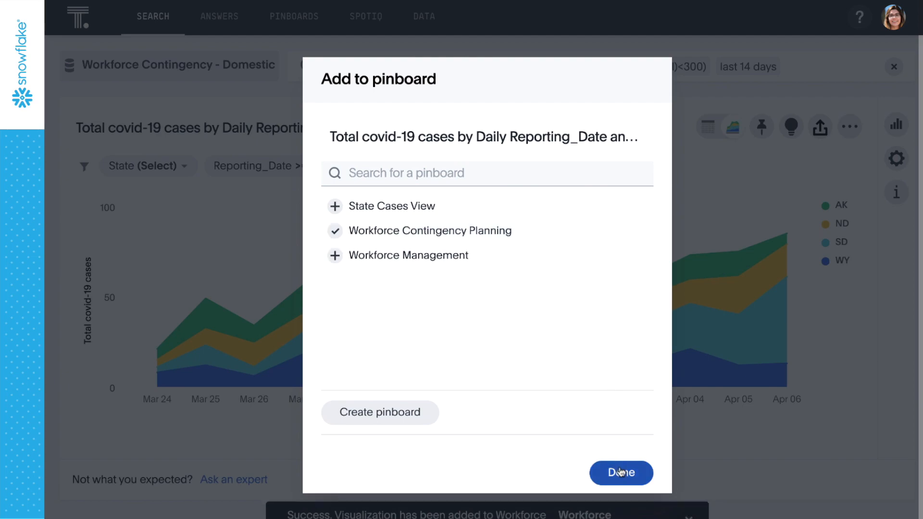
Step: Finish adding the chart to the Workforce Contingency Planning pinboard
click(621, 473)
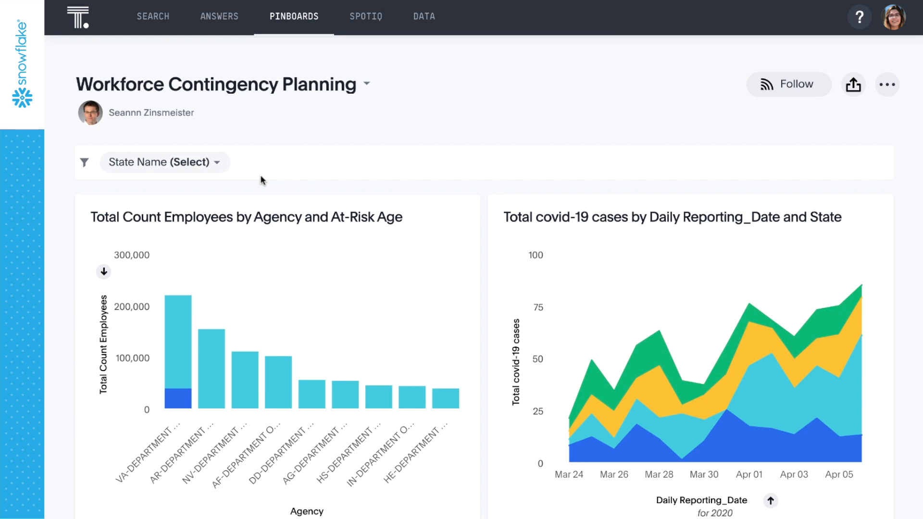
Step: Filter the pinboard's State Name to north dakota
click(220, 163)
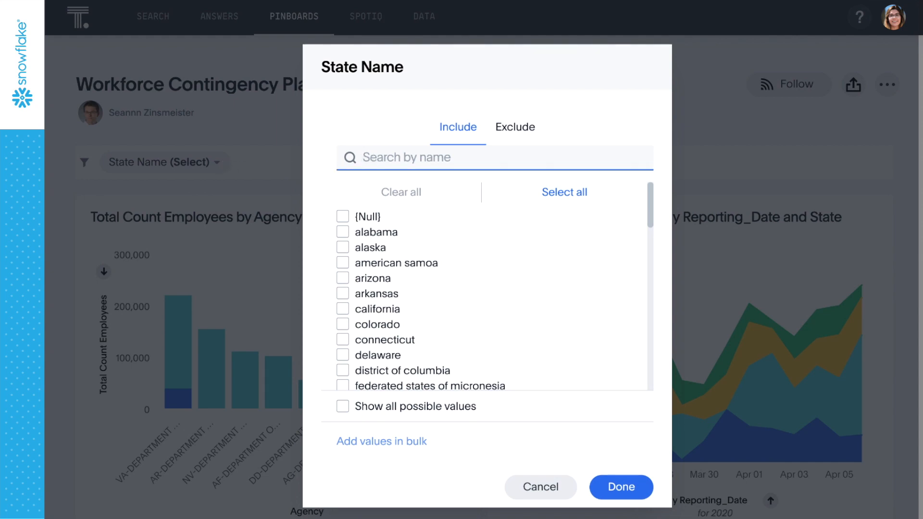
text(north)
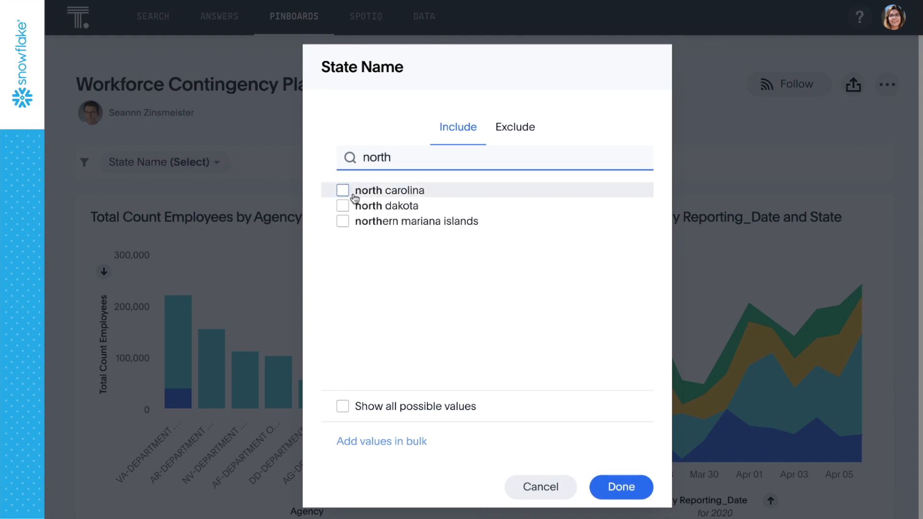
click(342, 205)
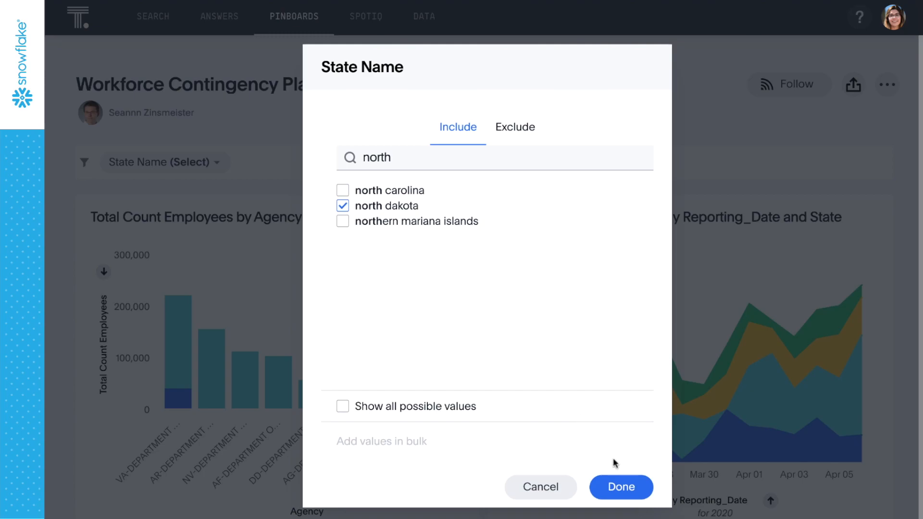
click(620, 487)
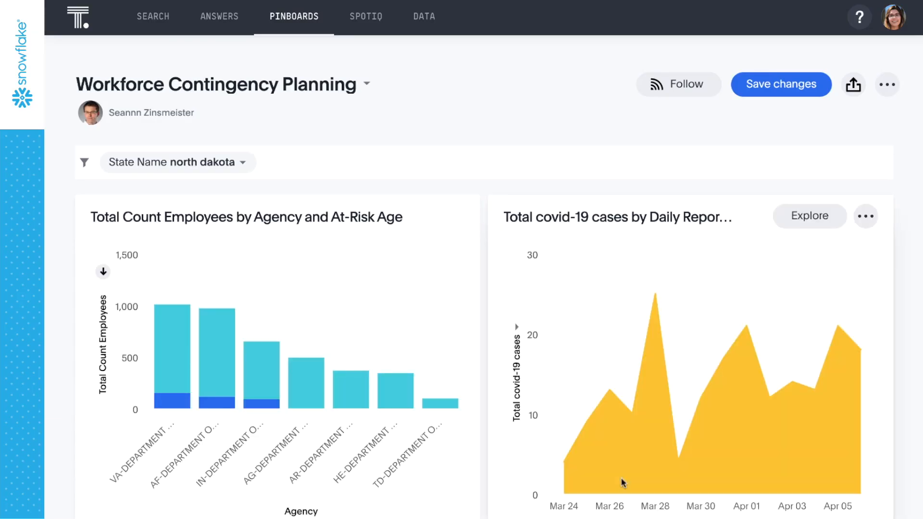
mouse_move(175, 403)
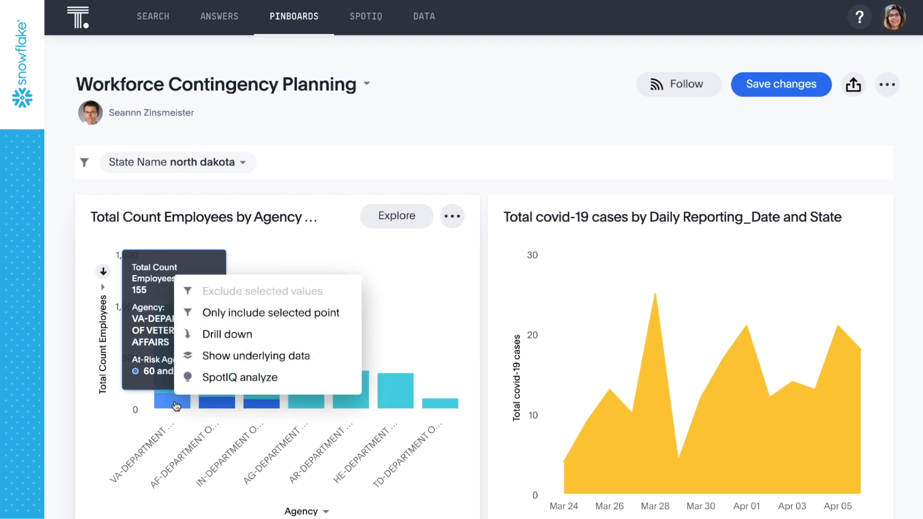
Step: Drill the agency bar down by Occupation and take 0610-NURSE into a search
click(226, 334)
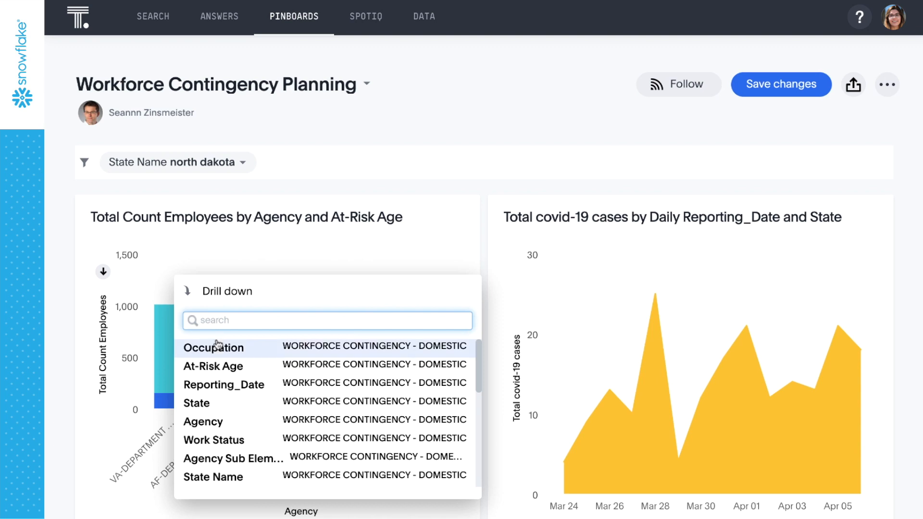
click(213, 347)
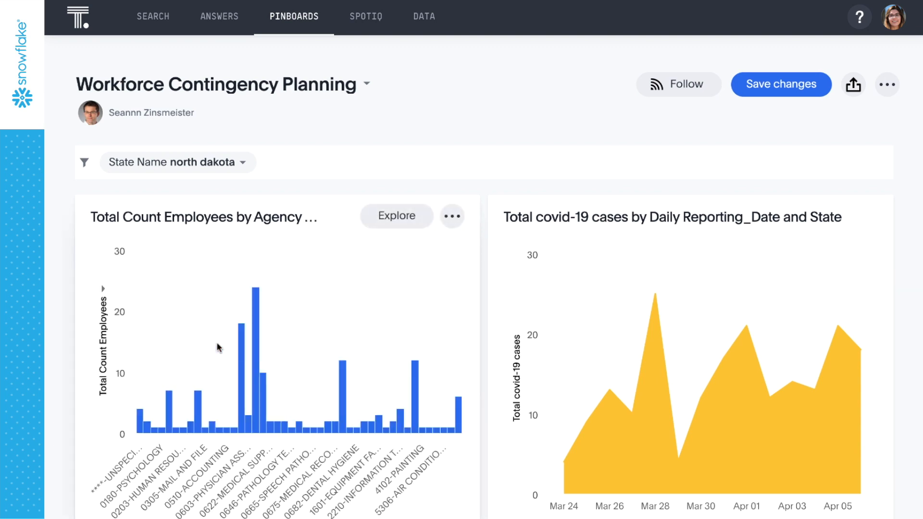
mouse_move(255, 312)
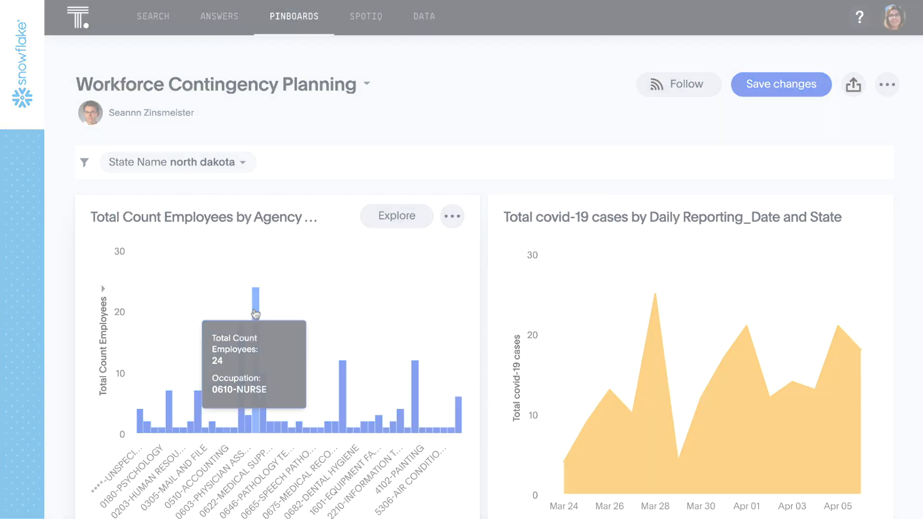
click(152, 17)
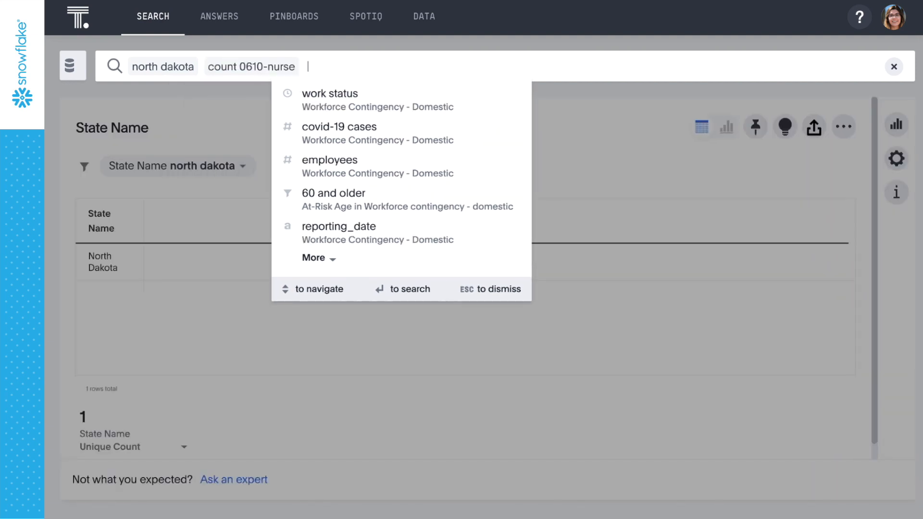
Step: Break nurse counts down by work status and pin the chart to Workforce Contingency Planning
click(330, 93)
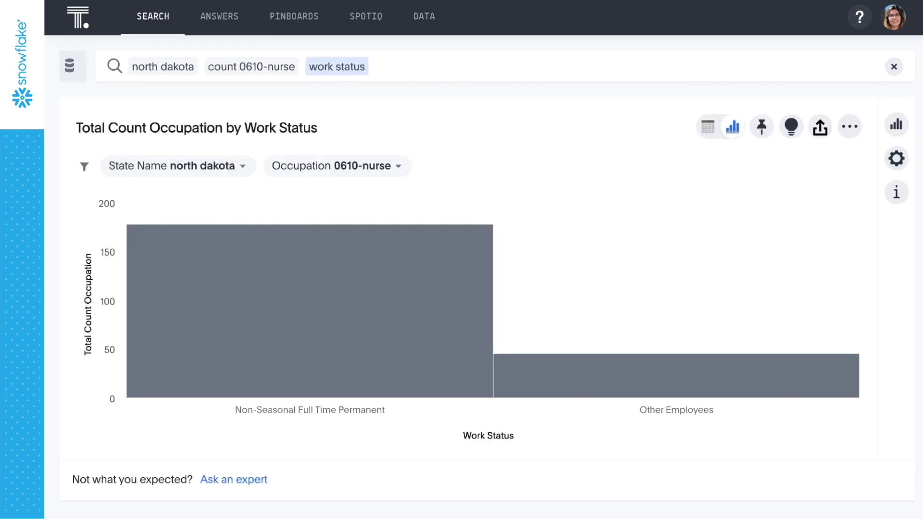
mouse_move(556, 371)
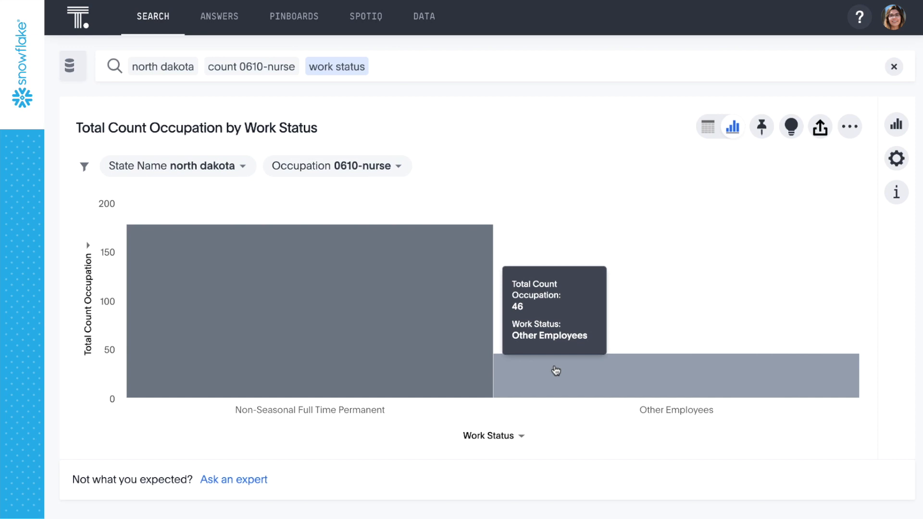
click(760, 126)
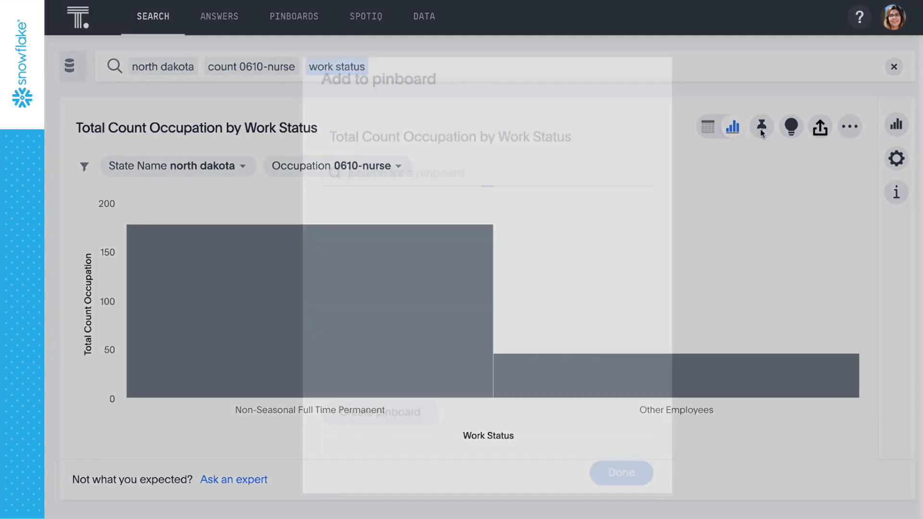
click(761, 126)
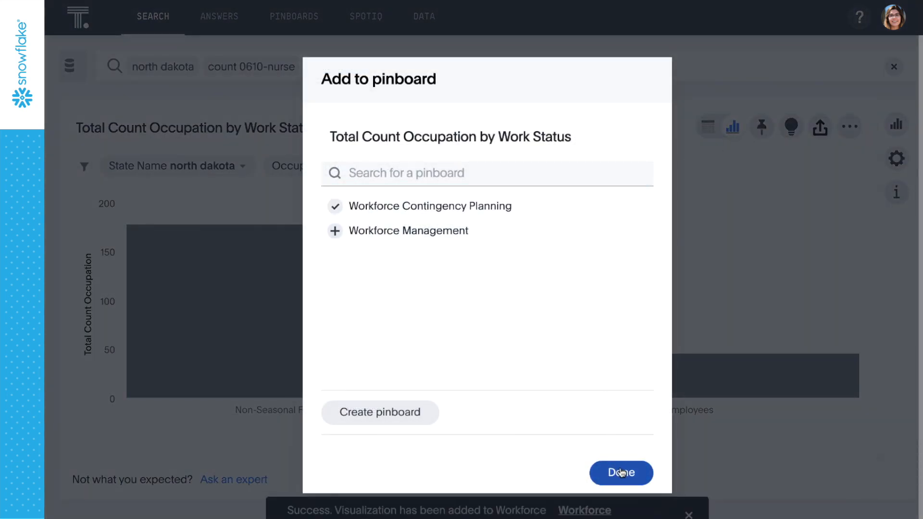
click(621, 473)
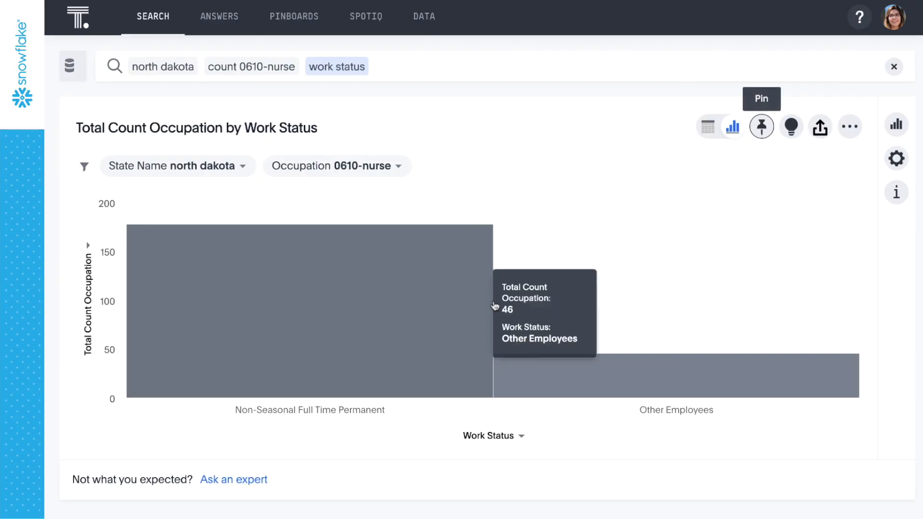
click(293, 17)
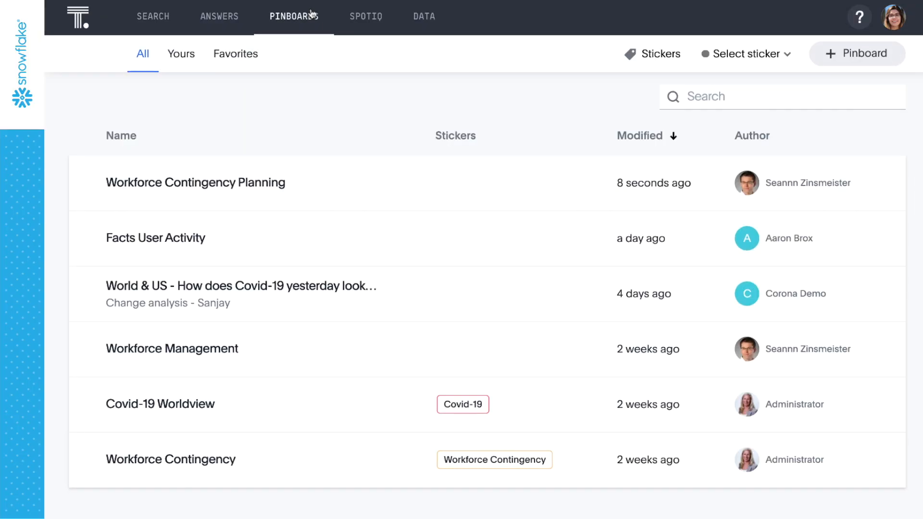
Step: View the Workforce Contingency Planning pinboard down to the new nurse work-status chart
click(293, 17)
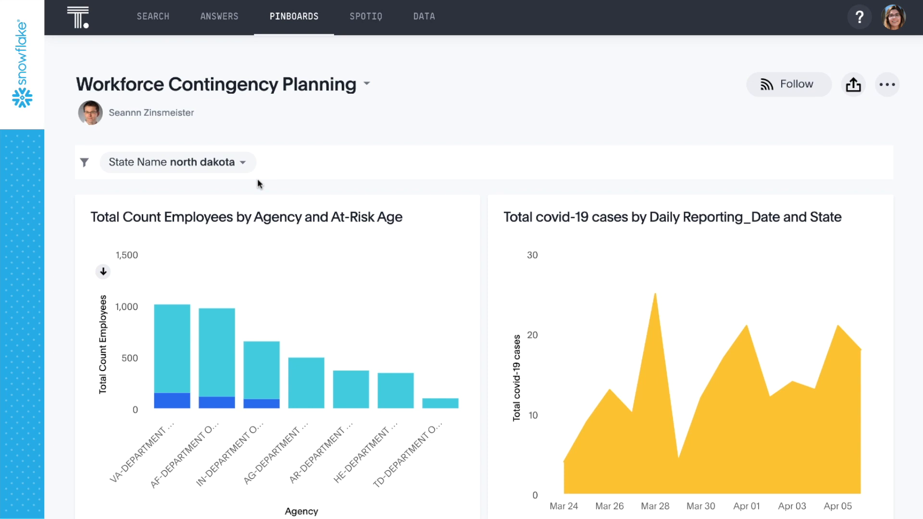
scroll(down, 3)
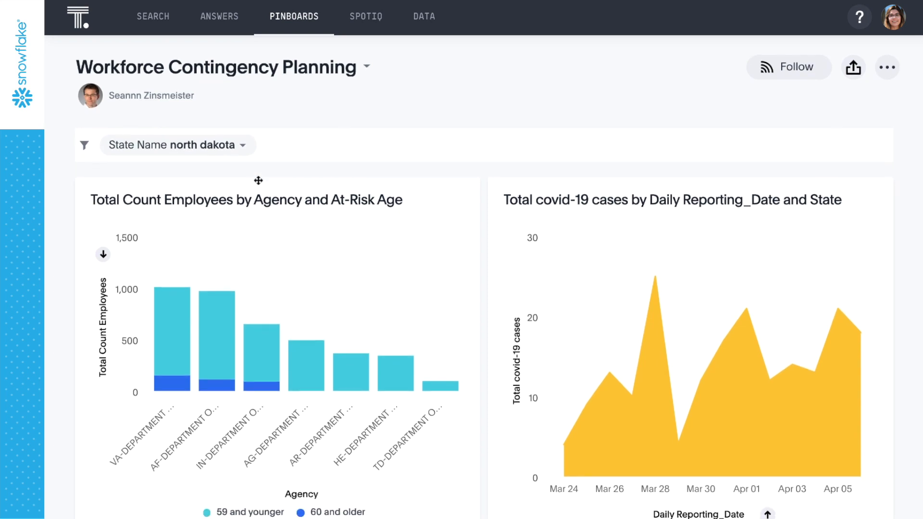
scroll(down, 3)
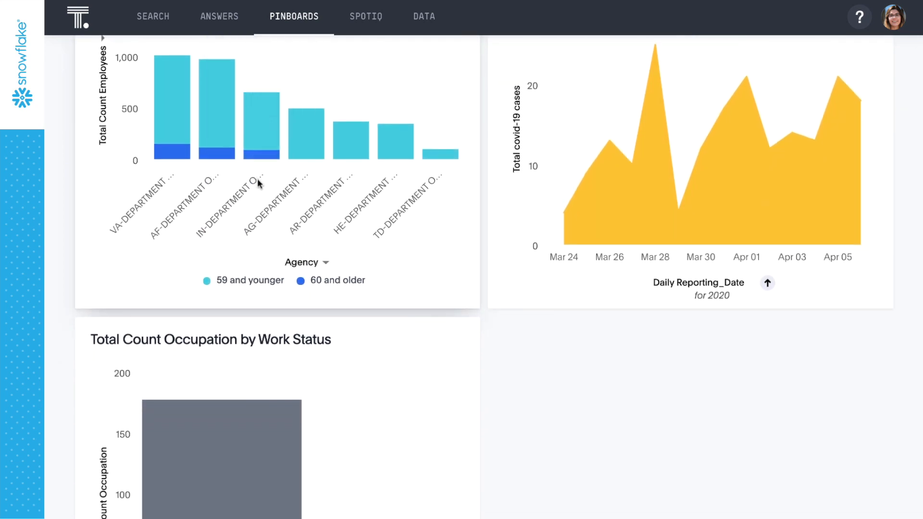
scroll(down, 3)
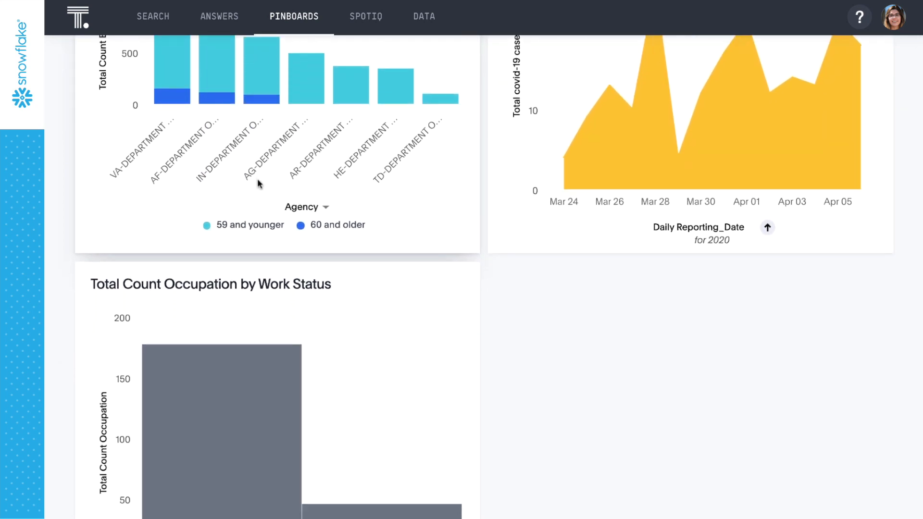
scroll(down, 3)
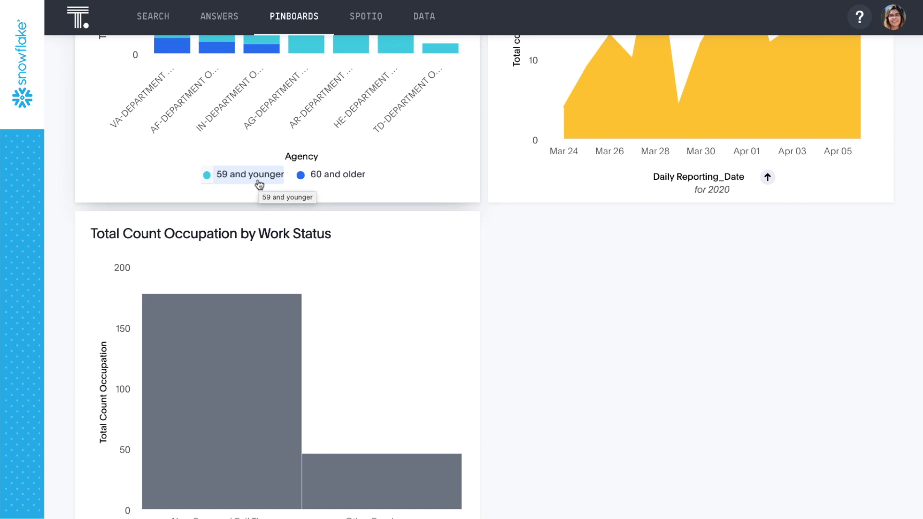